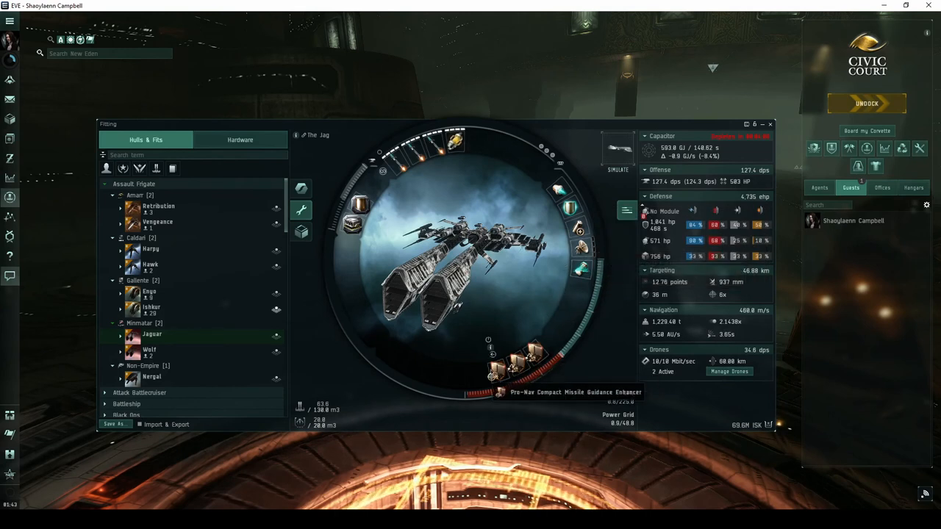
pyautogui.moveTo(360, 206)
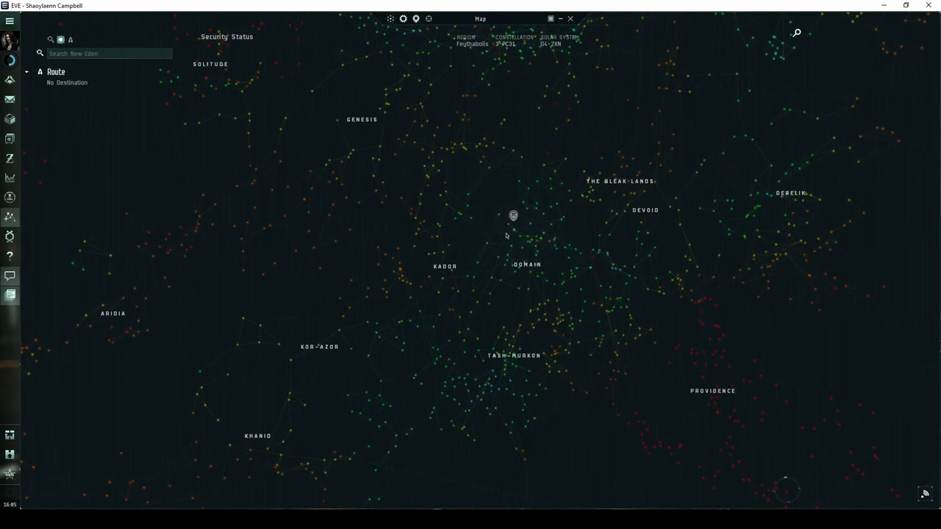
pyautogui.moveTo(392, 101)
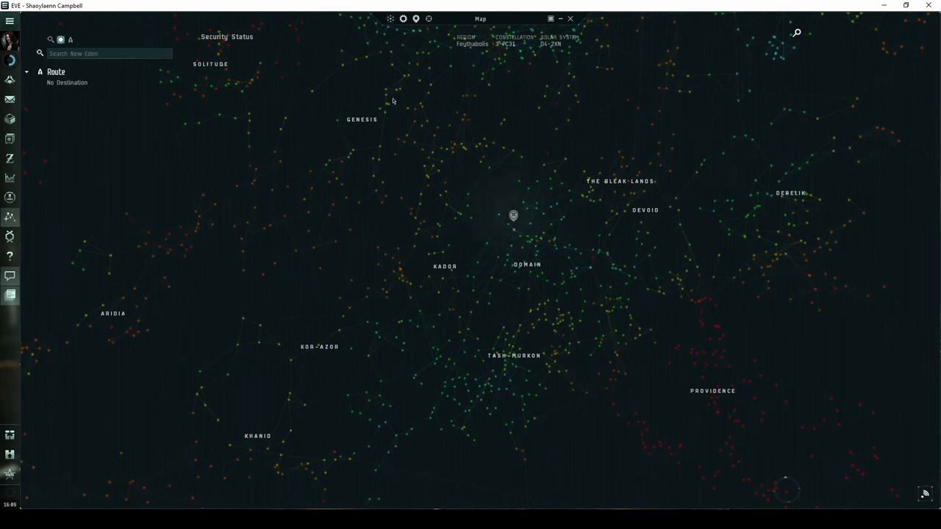
pyautogui.moveTo(350, 446)
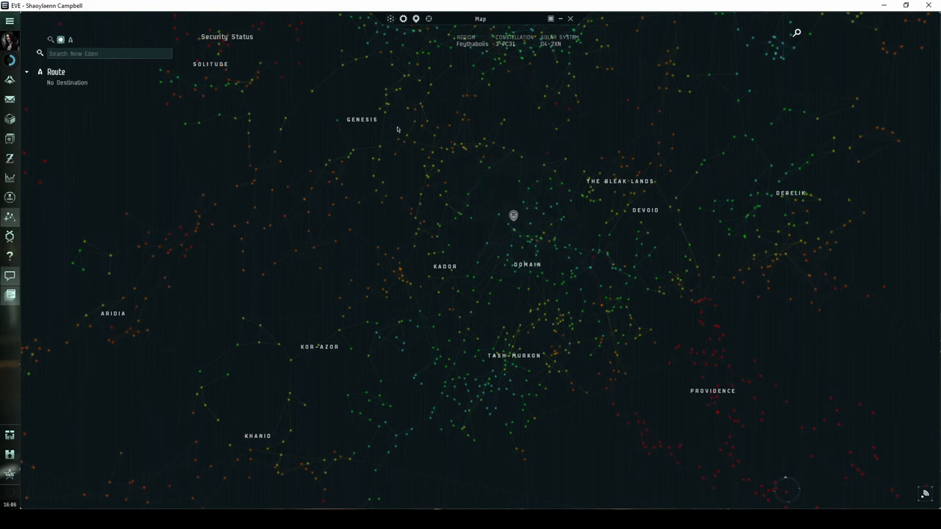
pyautogui.moveTo(361, 173)
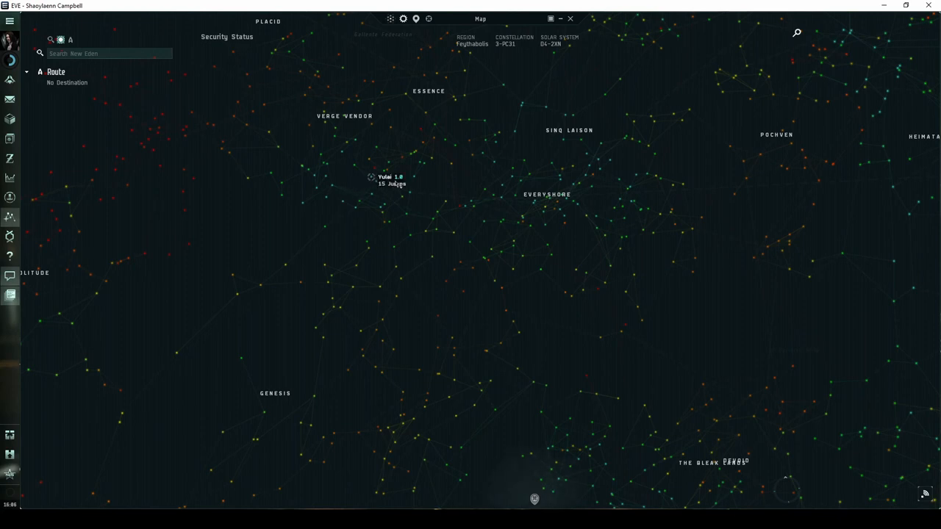
pyautogui.moveTo(410, 192)
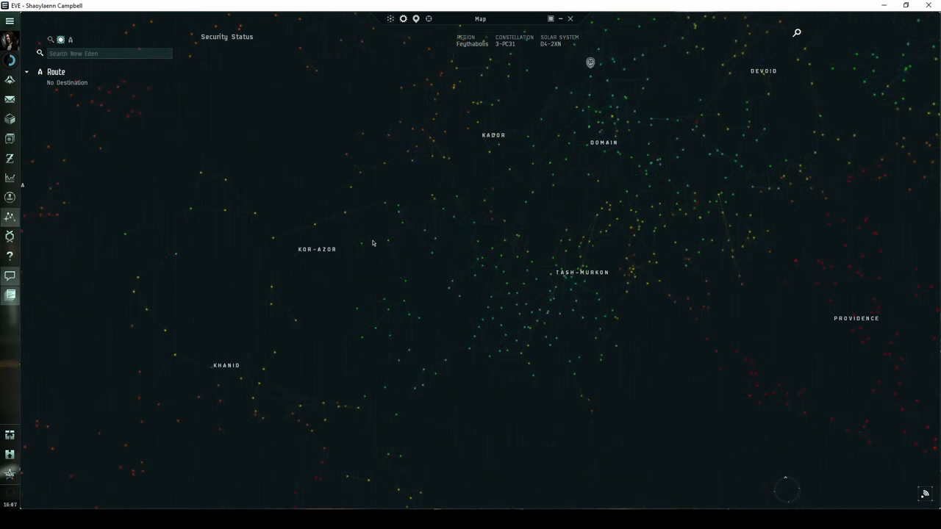
pyautogui.moveTo(425, 265)
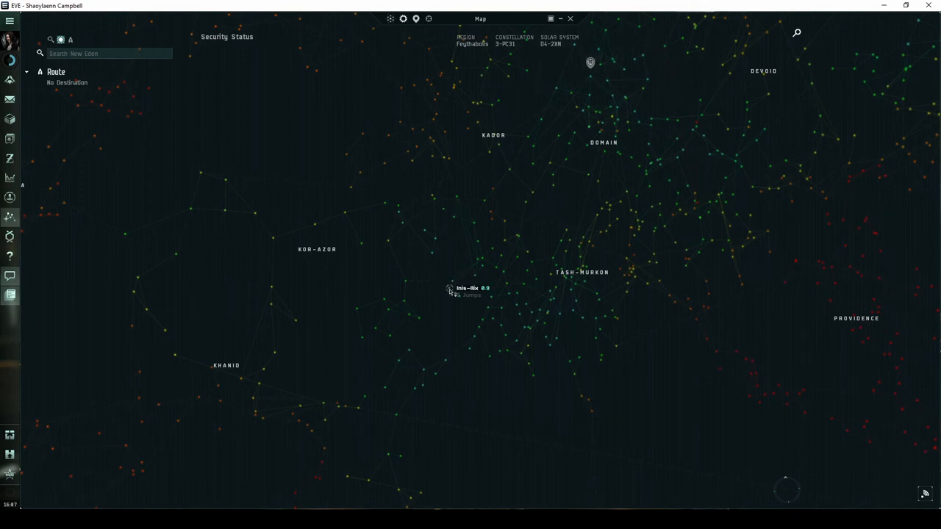
pyautogui.moveTo(426, 385)
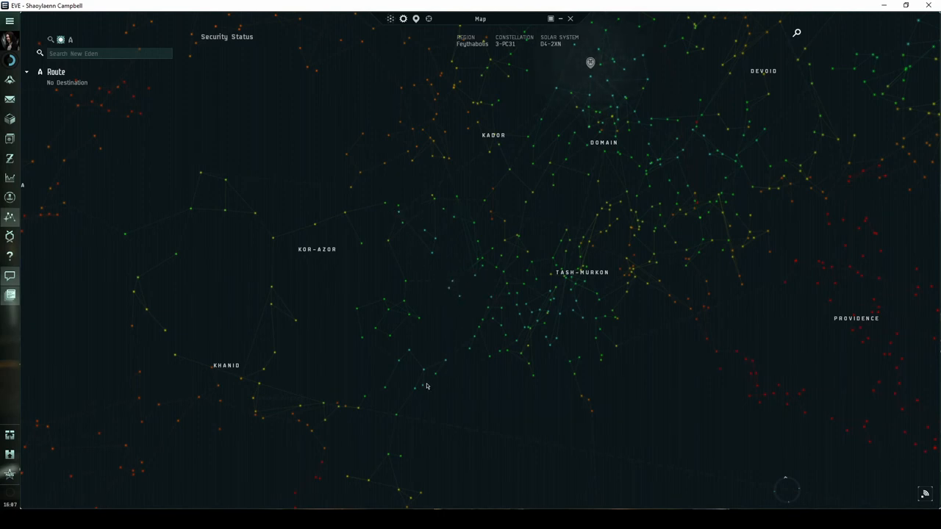
pyautogui.moveTo(455, 353)
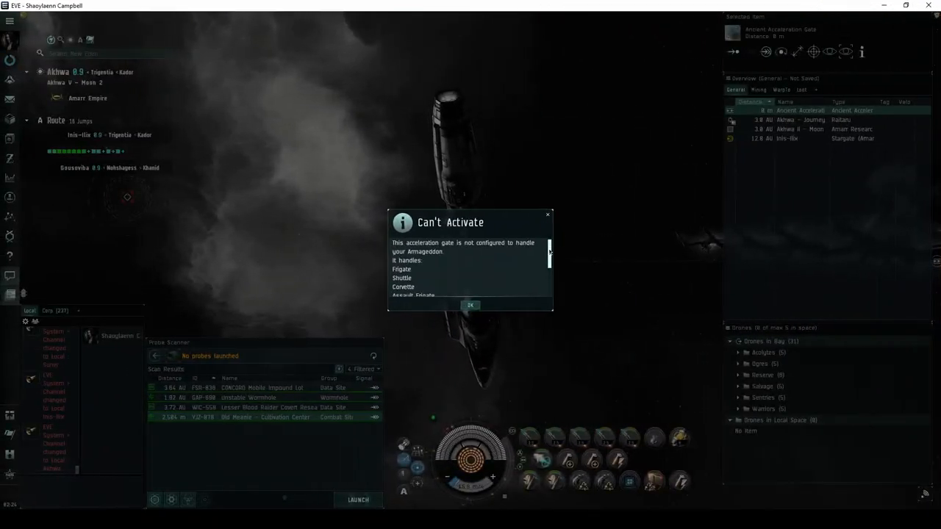
# Scroll the 'Can't Activate' popup to see the gate admits only small hulls like assault frigates
pyautogui.scroll(-3)
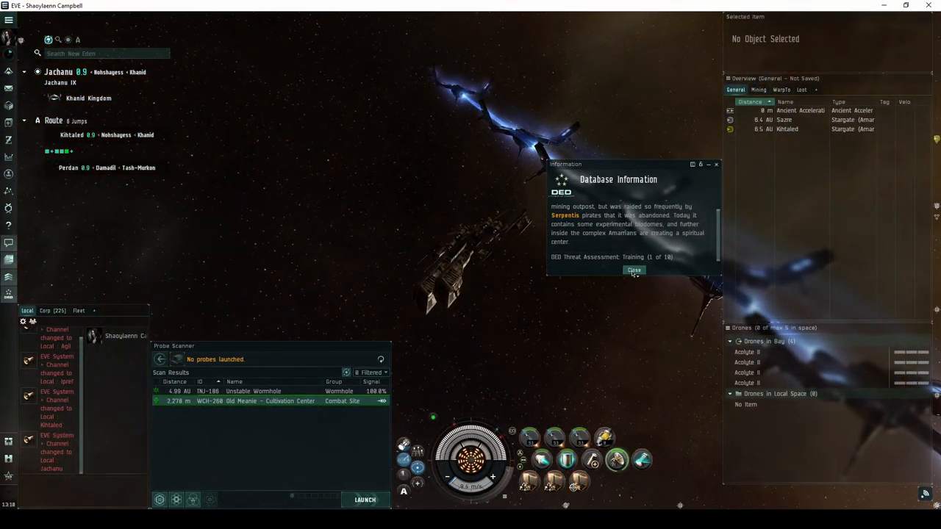
# Dismiss the Database Information, target the Ancient Acceleration Gate and jump into the site
pyautogui.click(634, 270)
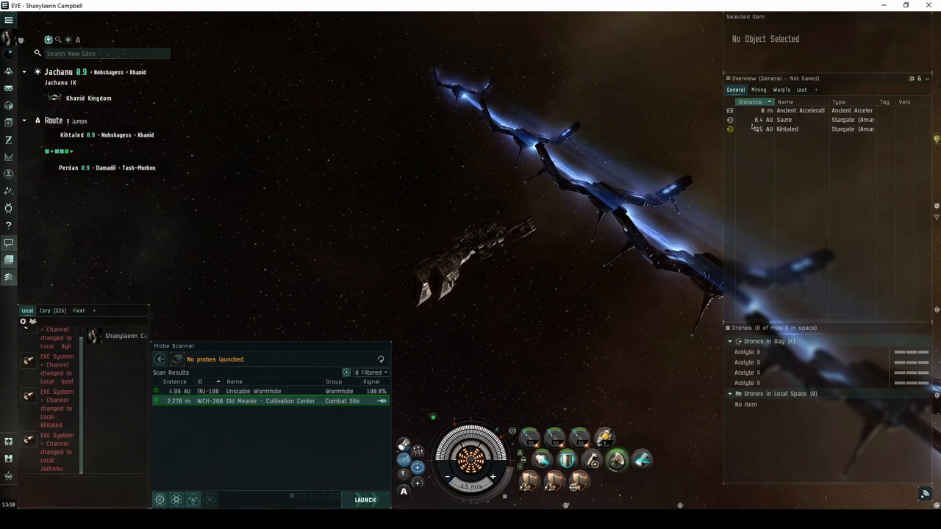
pyautogui.click(800, 111)
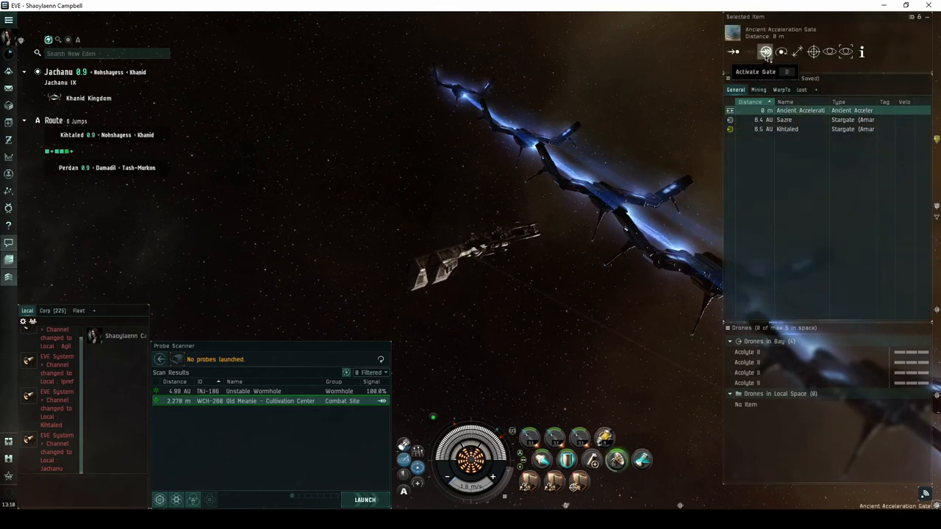
pyautogui.click(765, 51)
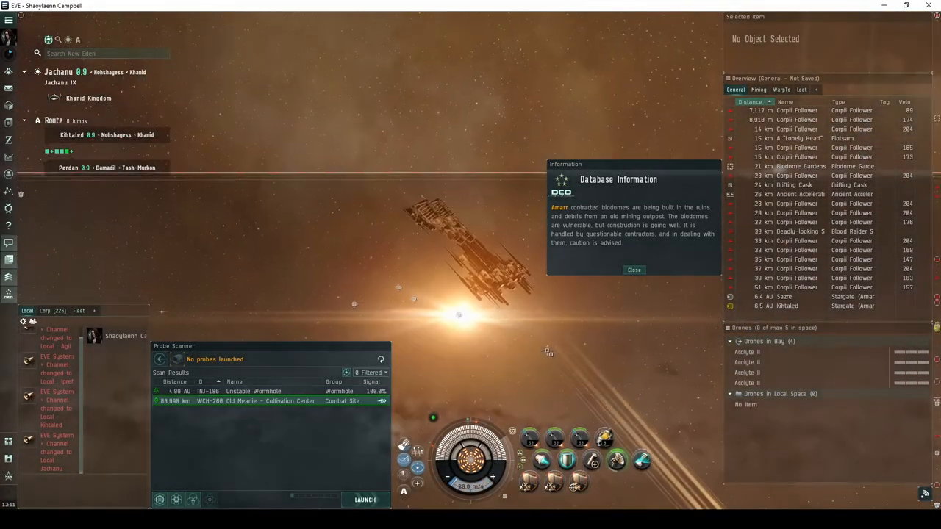
# Dismiss the pocket briefing and head toward the next Ancient Acceleration Gate
pyautogui.click(633, 269)
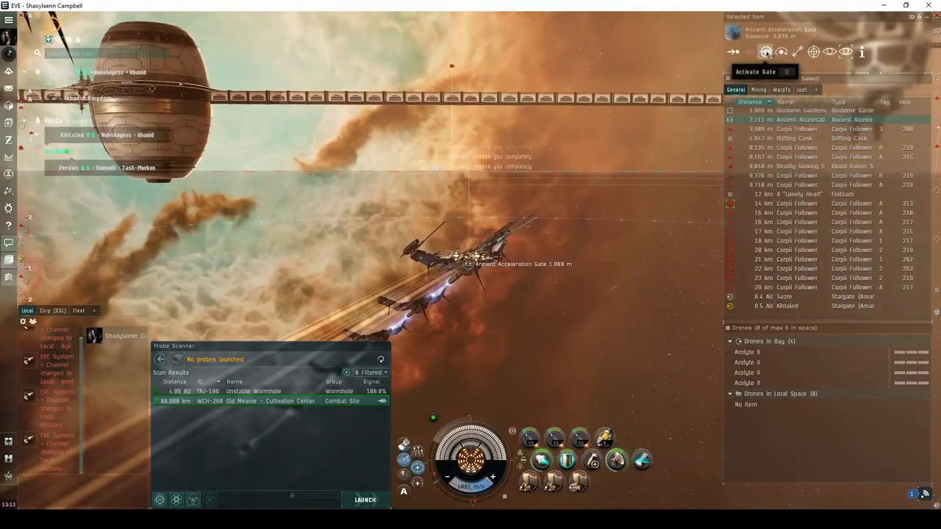
# Attempt the next gate and acknowledge the warning that hostiles must be cleared first
pyautogui.click(765, 52)
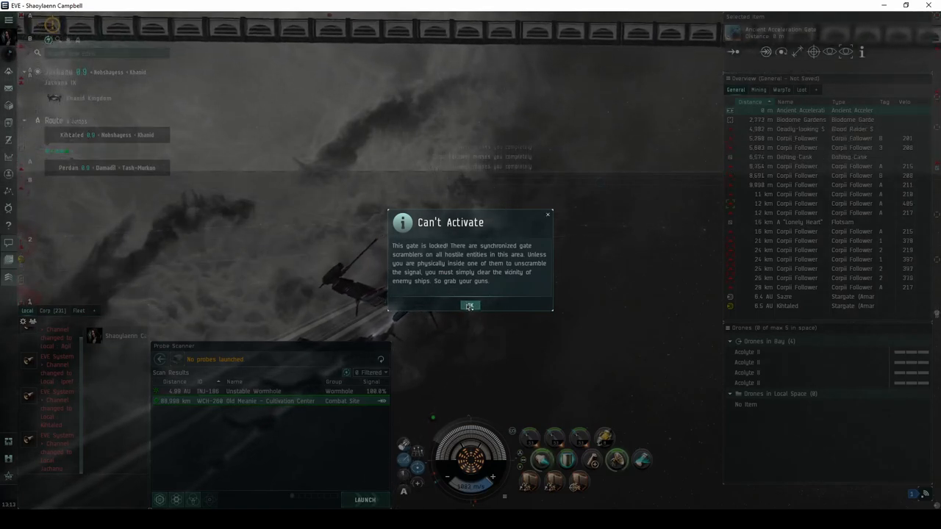
pyautogui.click(469, 306)
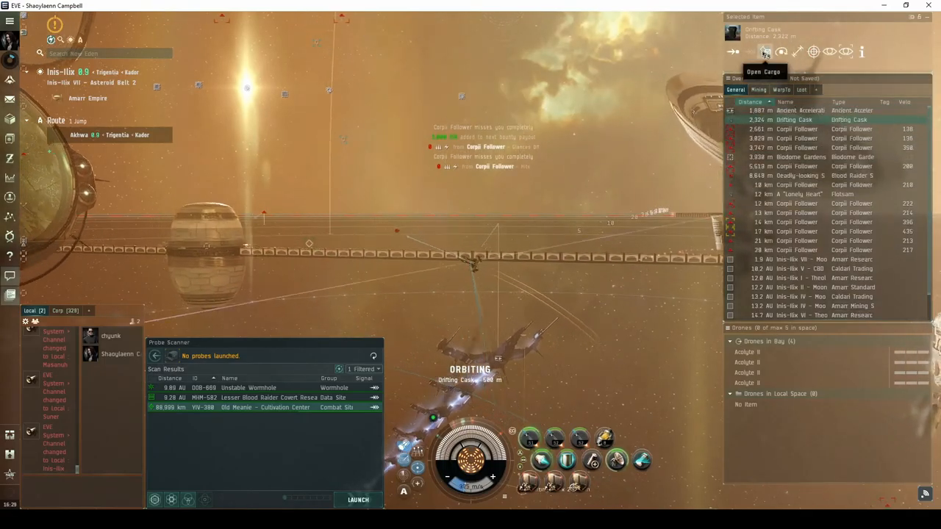
# Loot the drifting cask, jump to the Amarr Cathedral pocket and close the site info
pyautogui.click(764, 51)
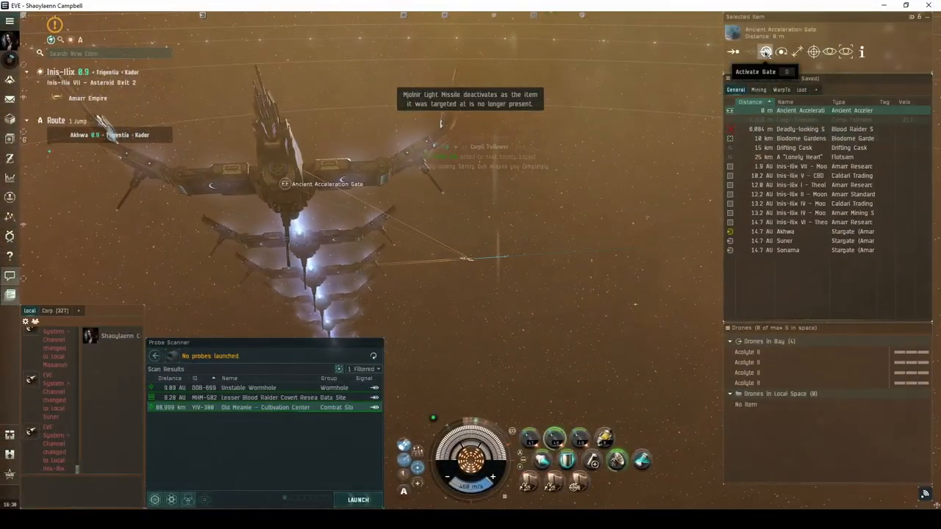
pyautogui.click(862, 52)
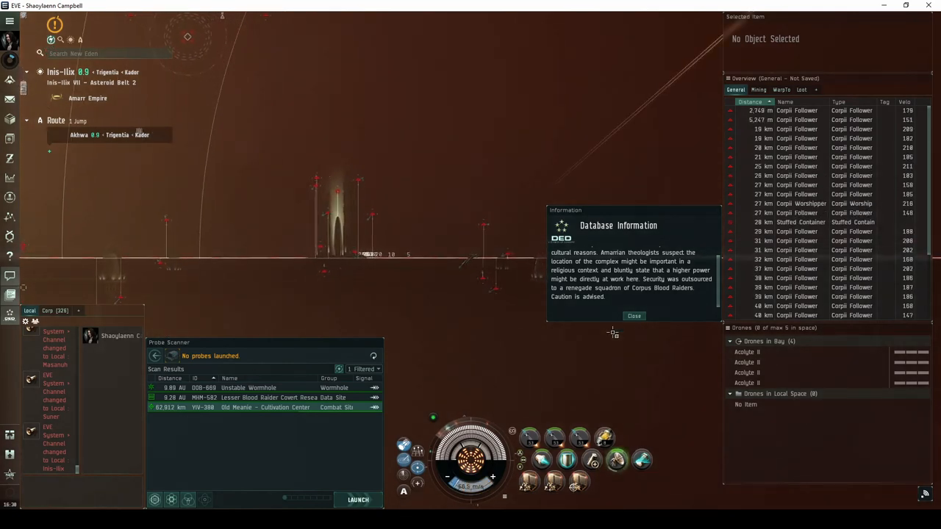
pyautogui.click(634, 314)
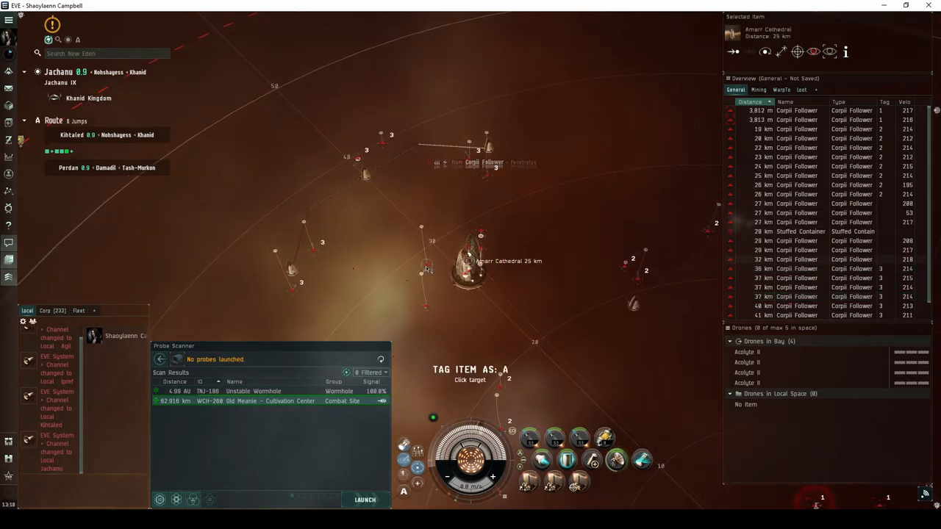
# Target a Corpii Follower from the Overview near the Amarr Cathedral
pyautogui.click(794, 250)
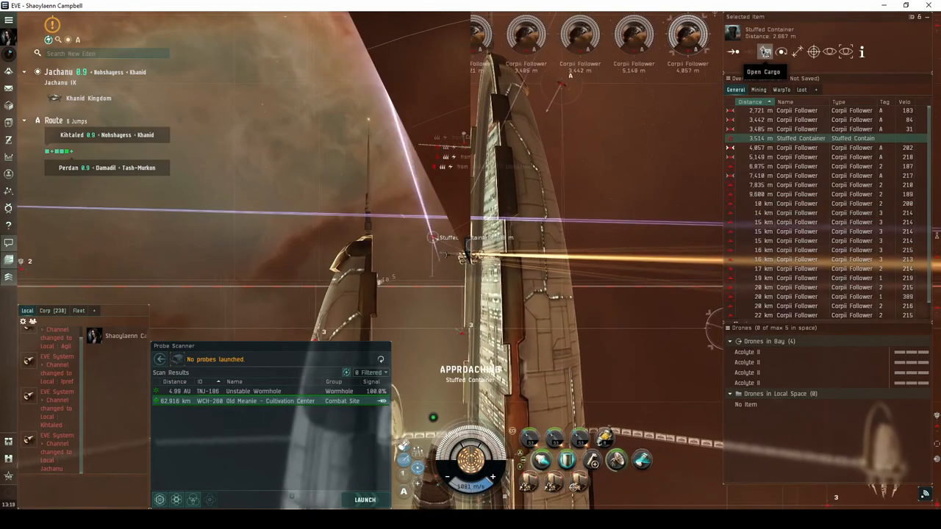
# Approach the Stuffed Container beside the Amarr structure
pyautogui.click(765, 51)
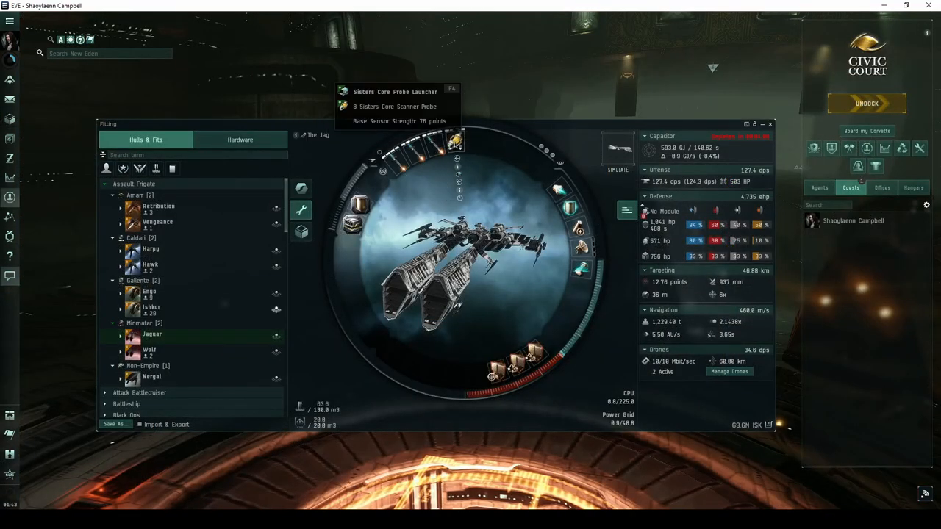
pyautogui.moveTo(580, 228)
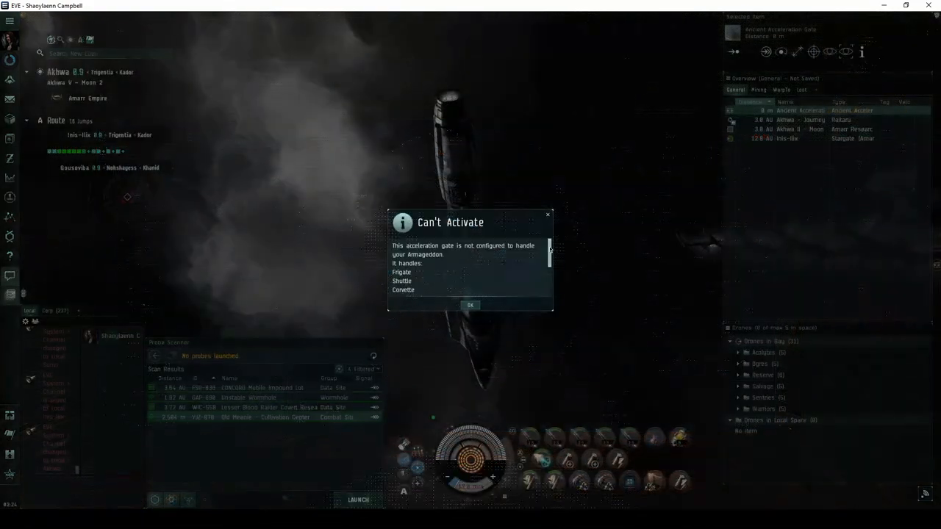
# Scroll the Can't Activate dialog listing the hull classes the gate accepts
pyautogui.scroll(-3)
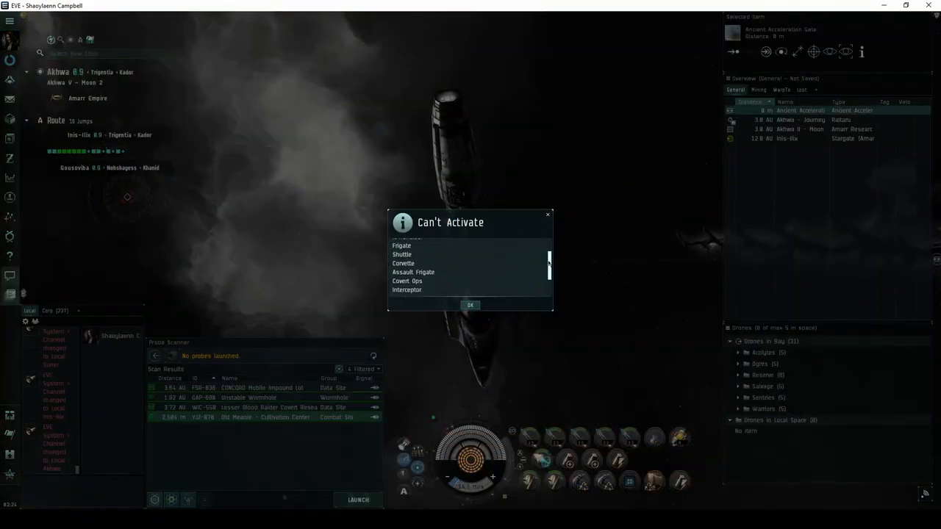
pyautogui.scroll(-3)
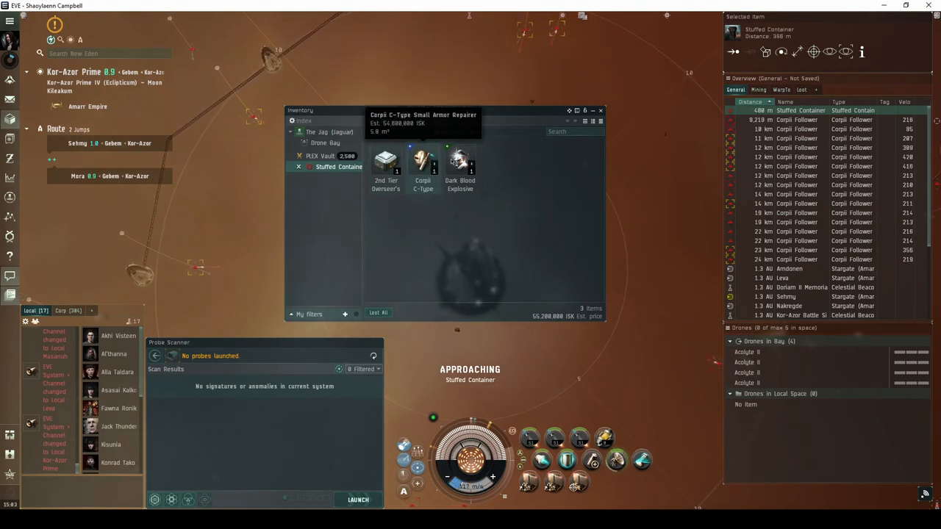
pyautogui.moveTo(459, 161)
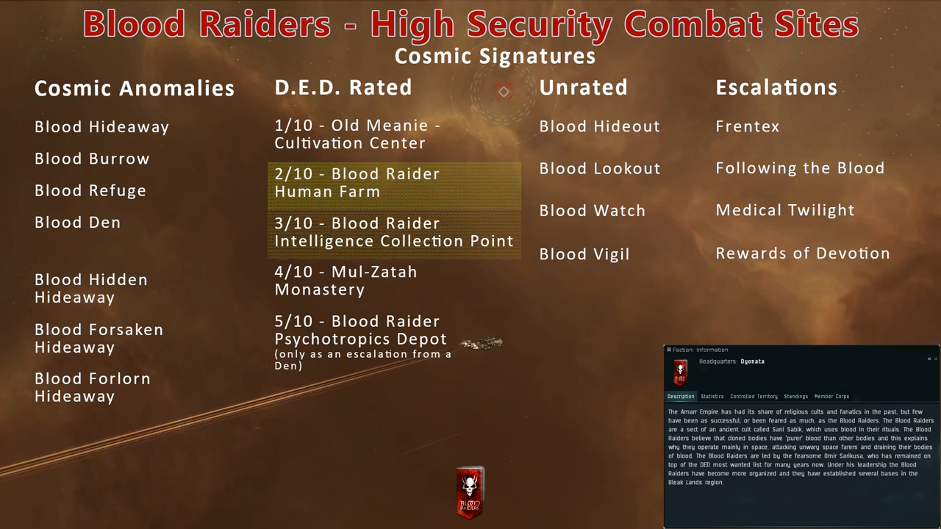
pyautogui.moveTo(394, 233)
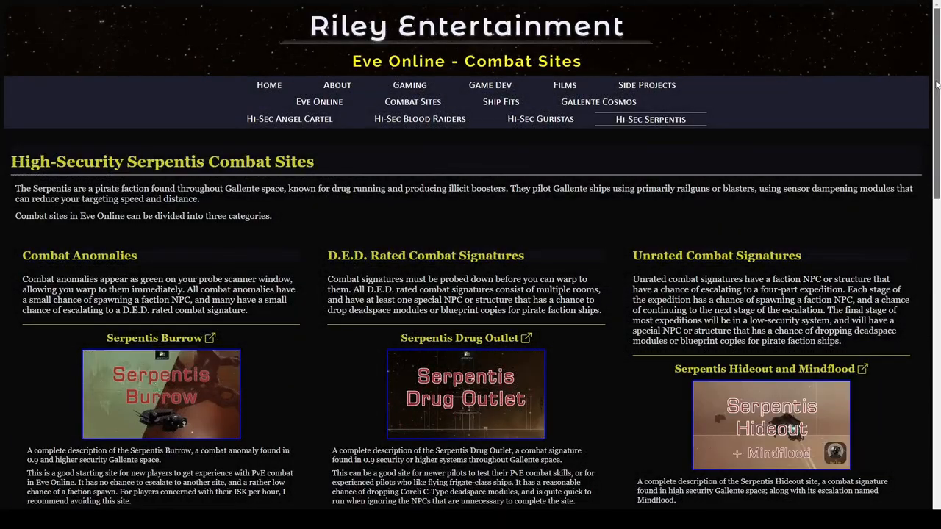
# Scroll through the Hi-Sec Serpentis, Guristas and Angel Cartel combat site guide pages
pyautogui.scroll(-3)
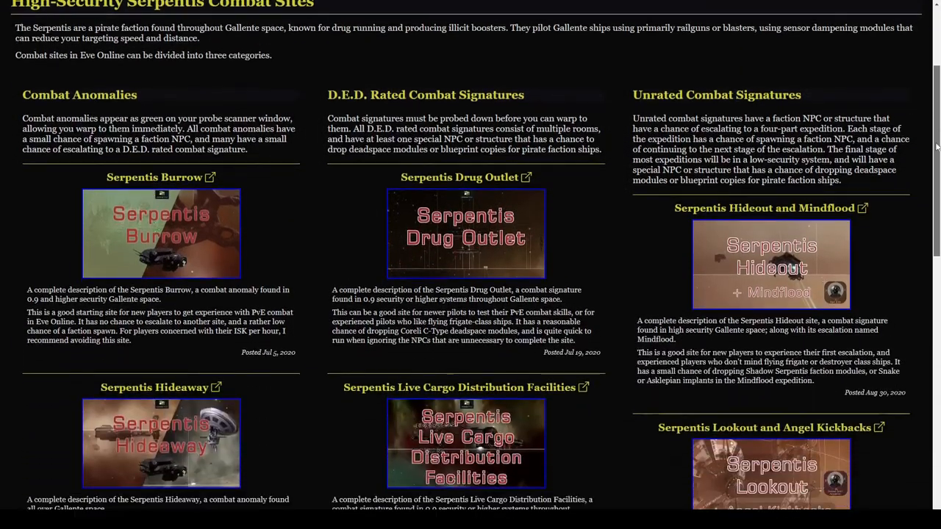
pyautogui.scroll(-3)
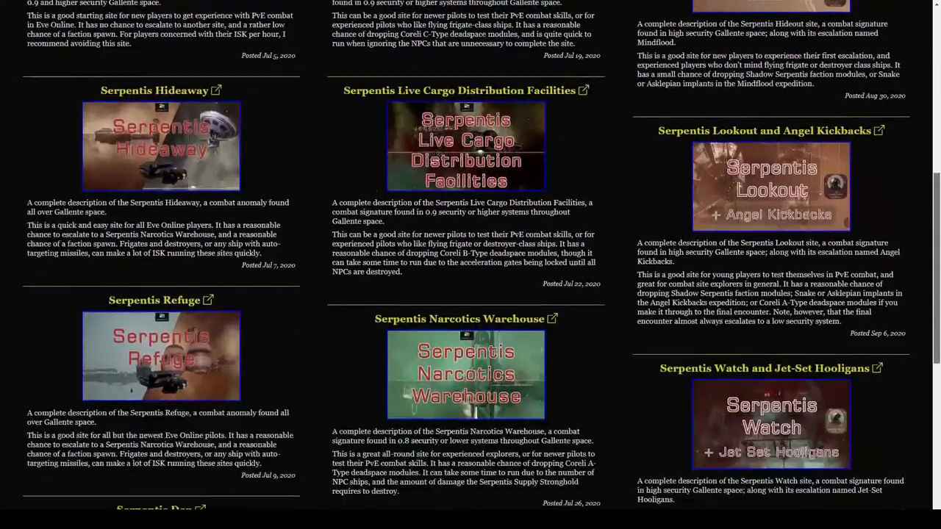
pyautogui.scroll(-3)
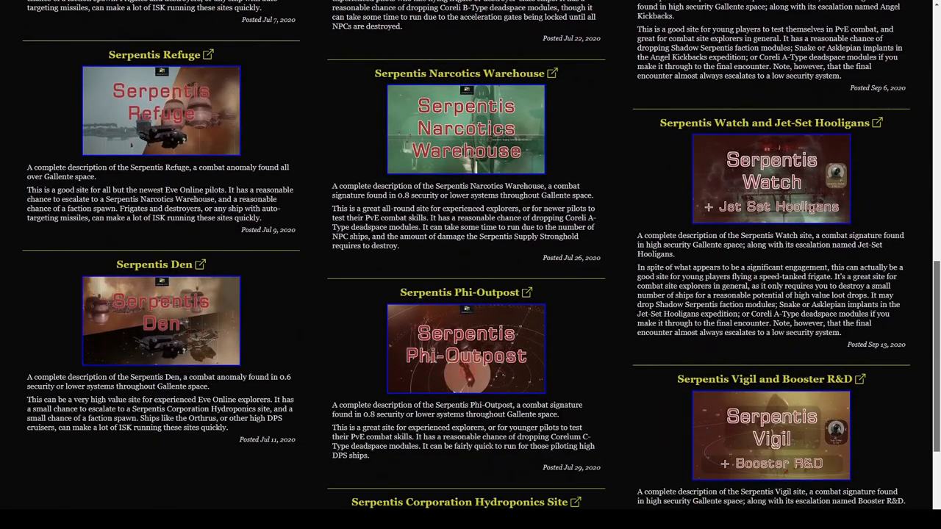
pyautogui.scroll(-3)
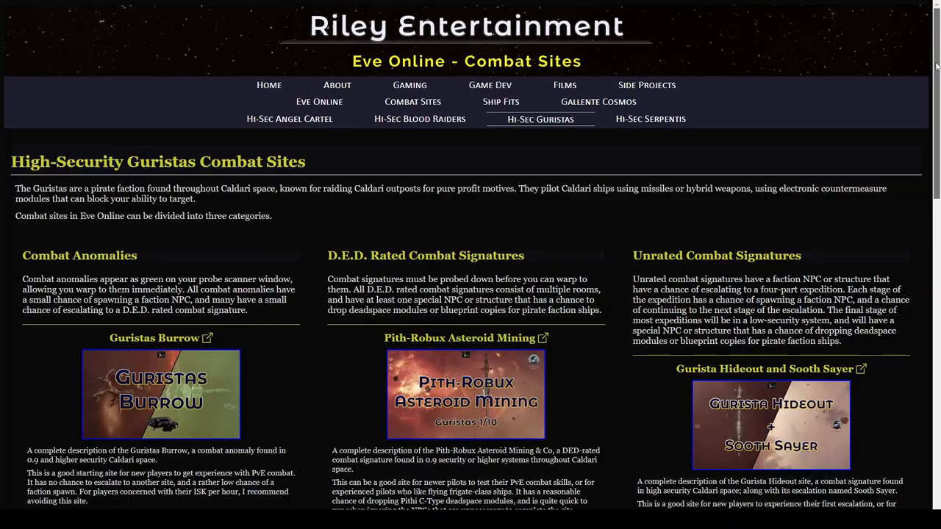
pyautogui.scroll(-3)
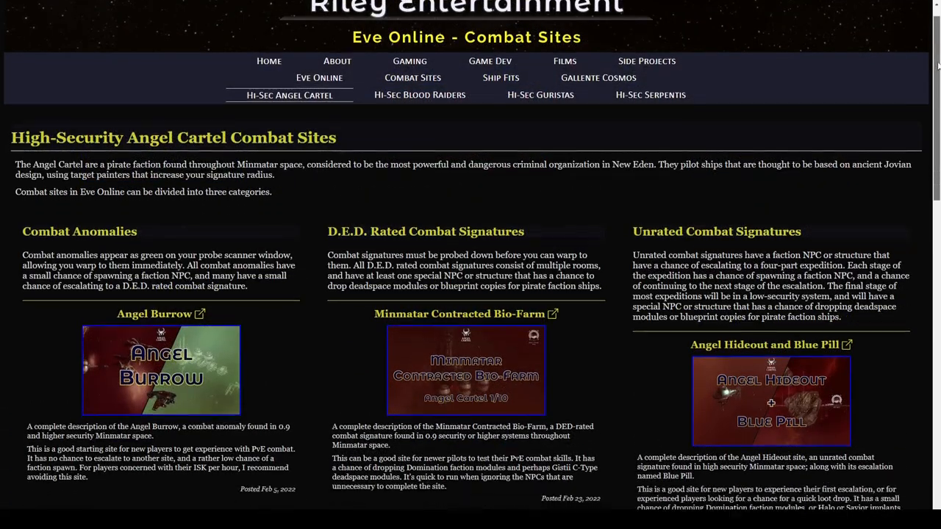
pyautogui.scroll(-3)
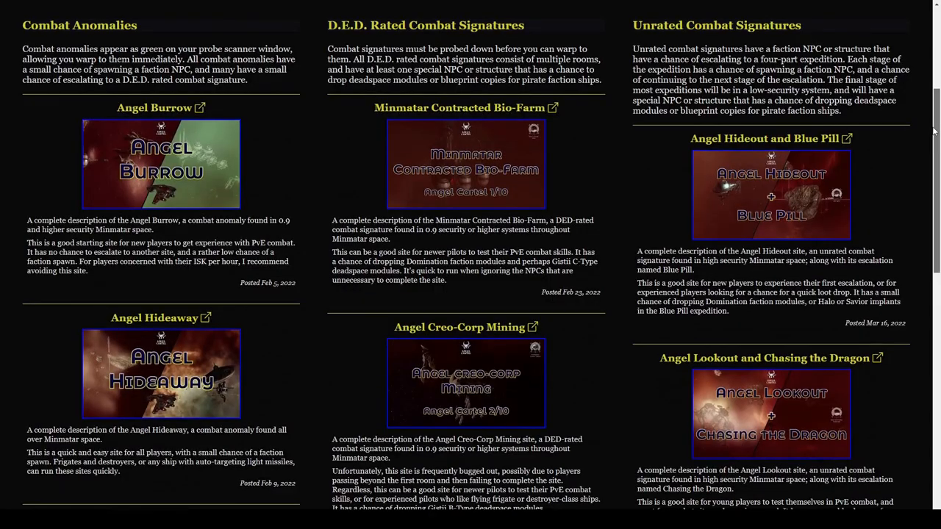
pyautogui.scroll(-3)
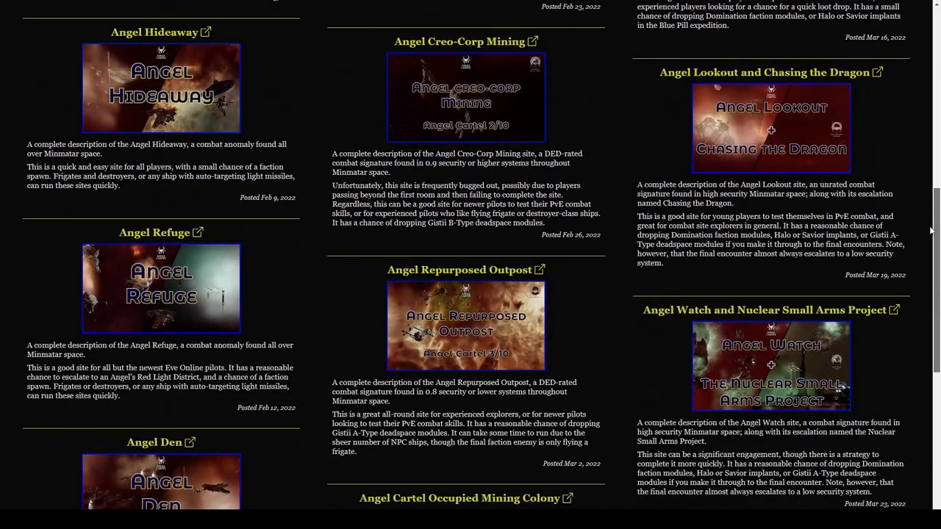